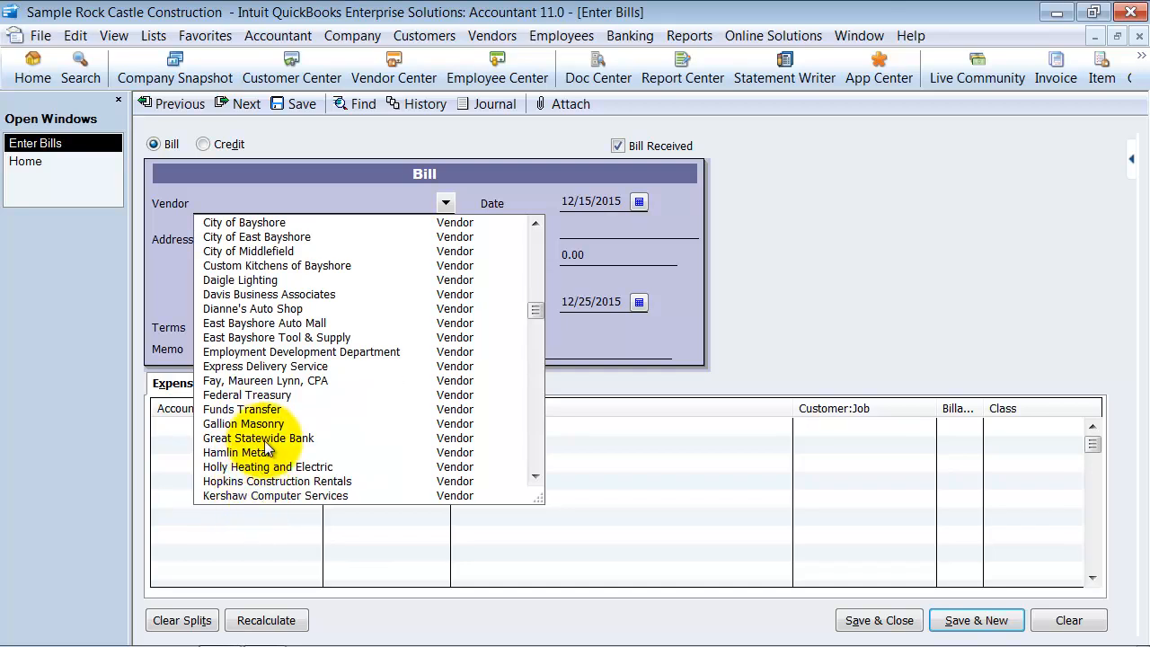
- Choose Great Statewide Bank as vendor so the 500.00 Rent expense bill fills in
{"action": "left_click", "coordinate": [259, 438]}
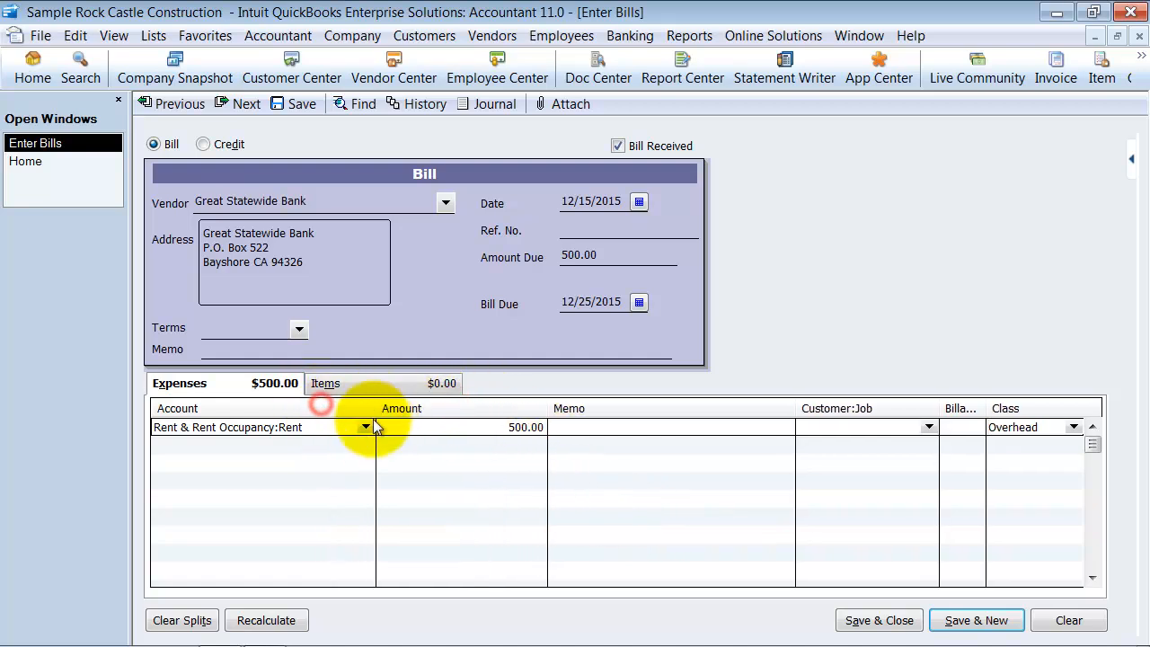
{"action": "mouse_move", "coordinate": [375, 111]}
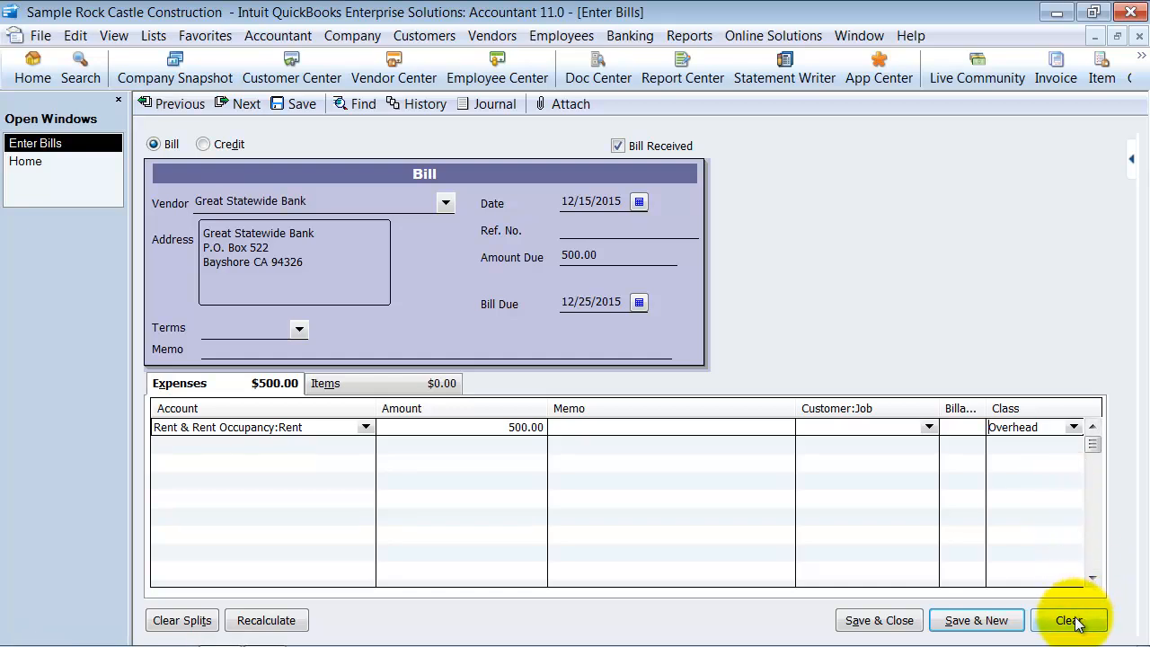
{"action": "left_click", "coordinate": [1069, 620]}
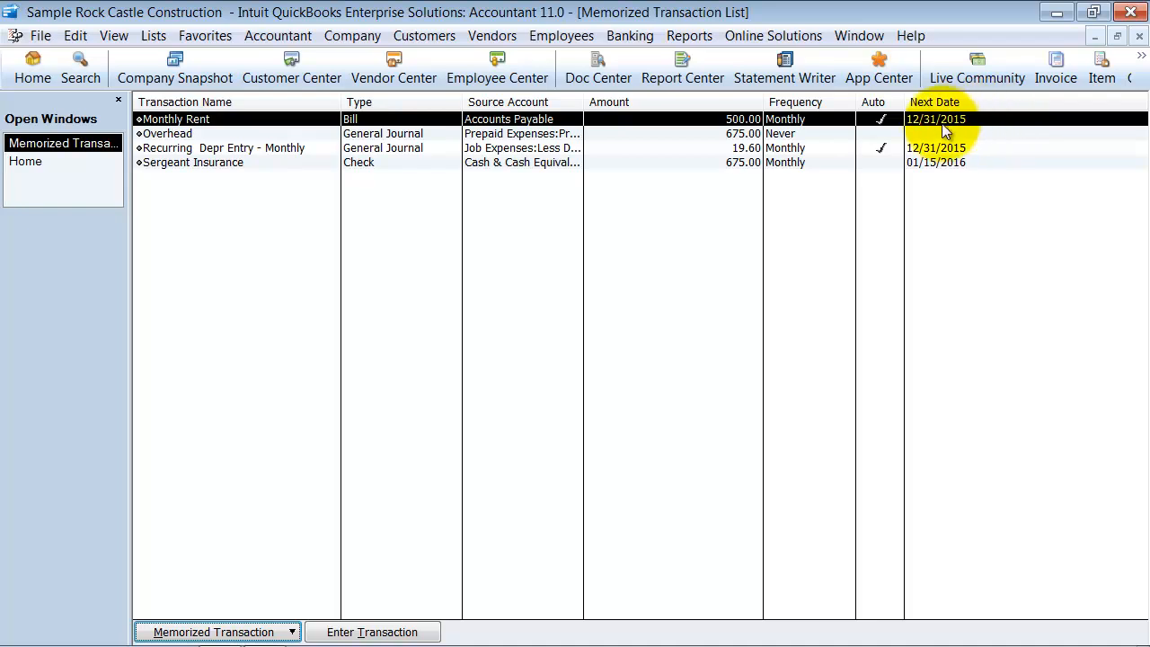